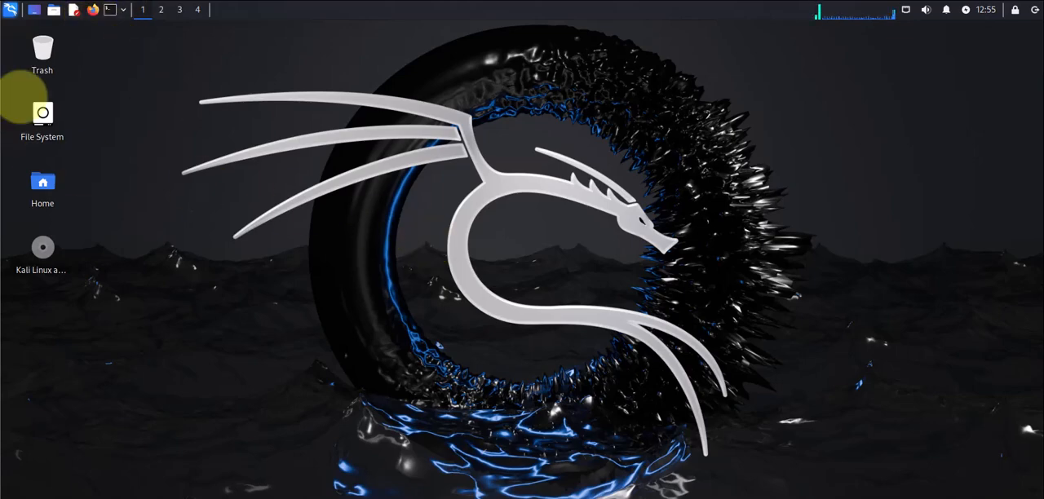
- Launch Firefox from the top panel, landing on the Kali Linux homepage
left_click(91, 10)
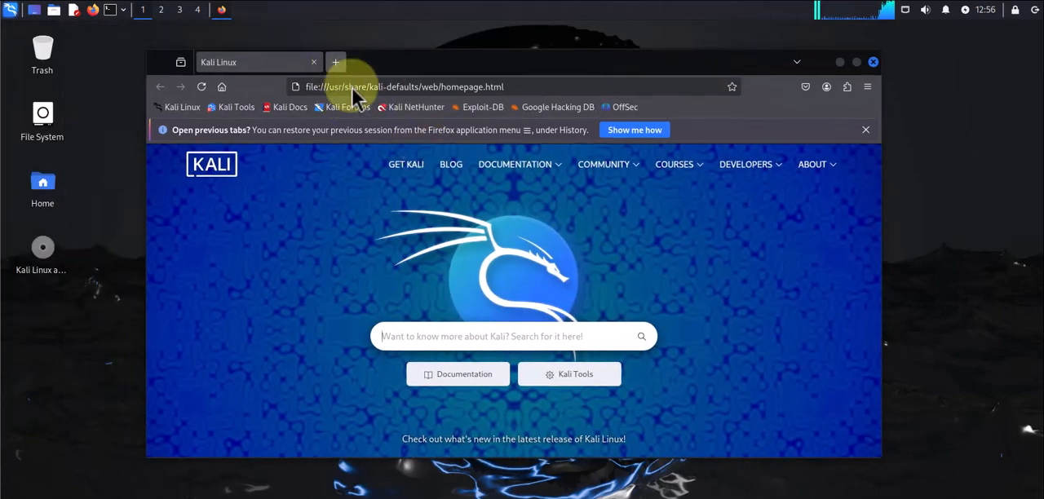
- In a new tab, search Google for 'notepad++ download' via the 'no' suggestion
left_click(336, 61)
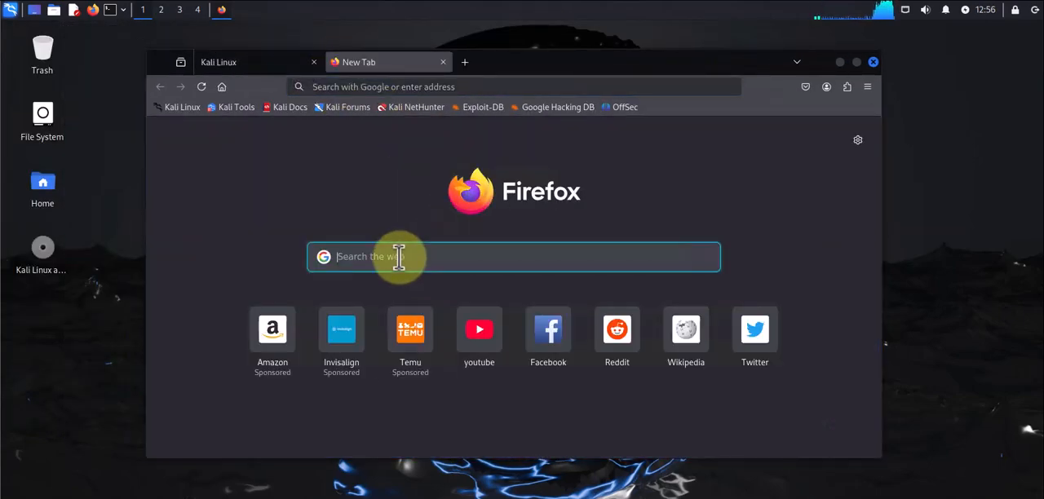
type("notepad")
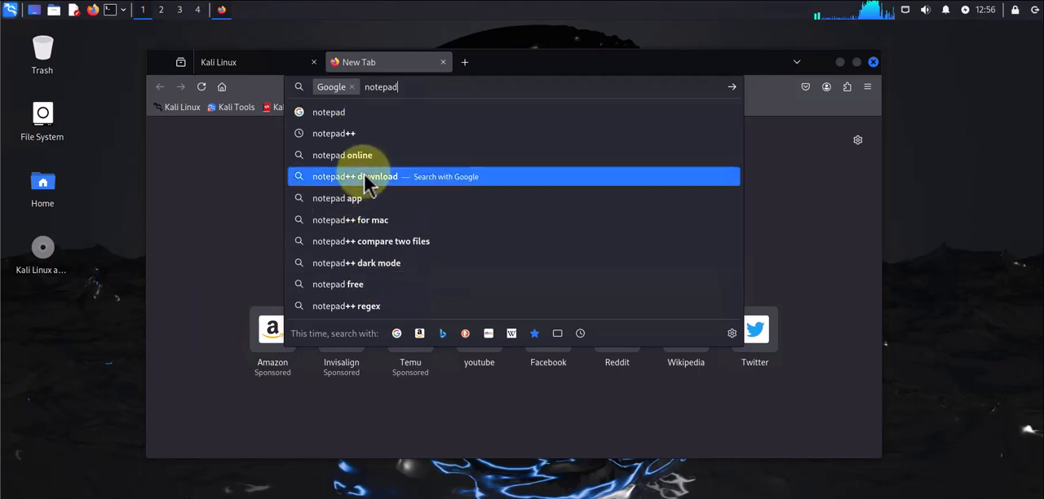
left_click(354, 177)
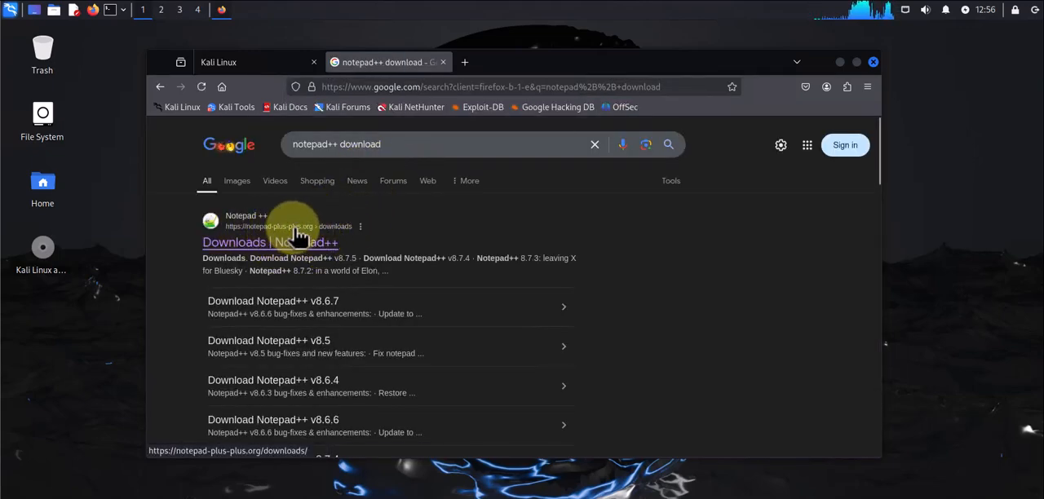
- Reach the official Notepad++ Downloads page and choose the v8.7.5 release
left_click(271, 241)
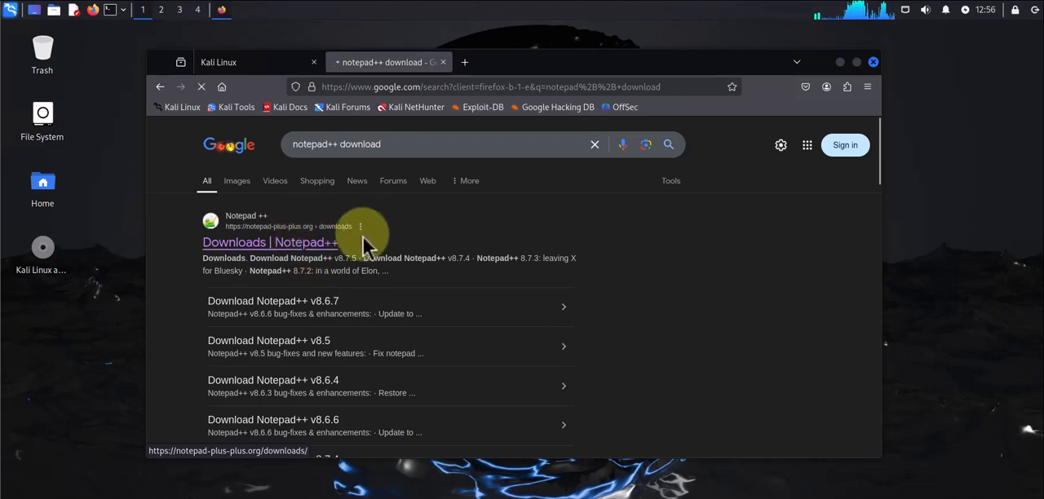
left_click(271, 241)
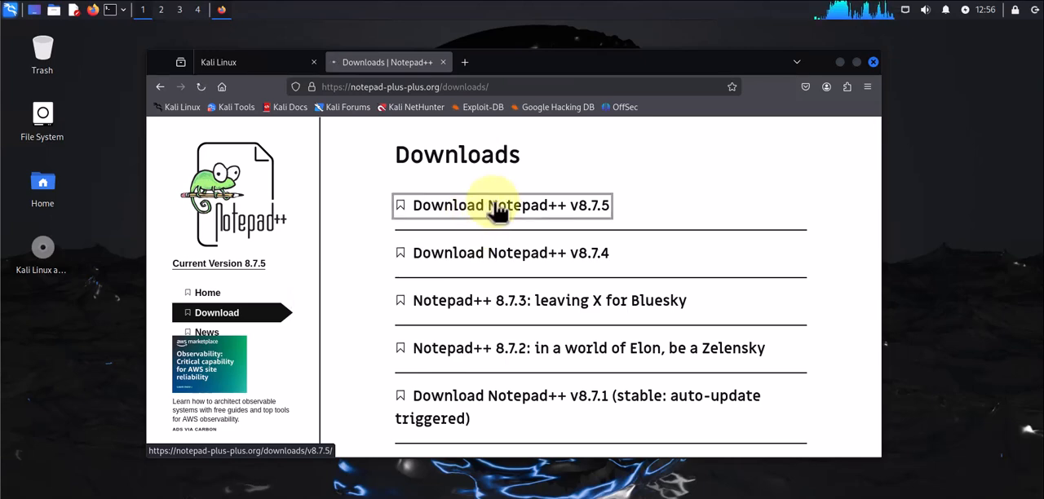
left_click(500, 205)
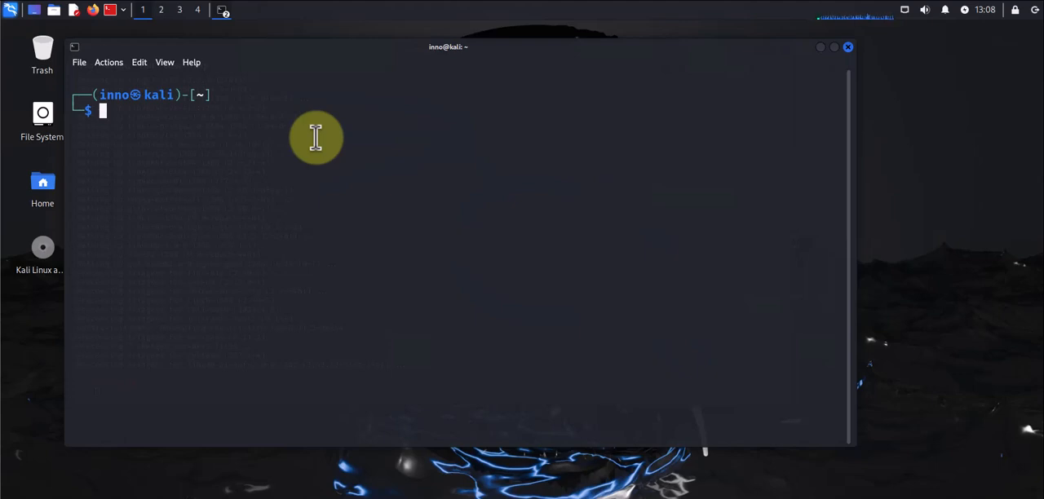
- Move into ~/Downloads and confirm the npp.8.7.5.Installer.x64.exe installer is listed
type("cd Downloads")
type("ls")
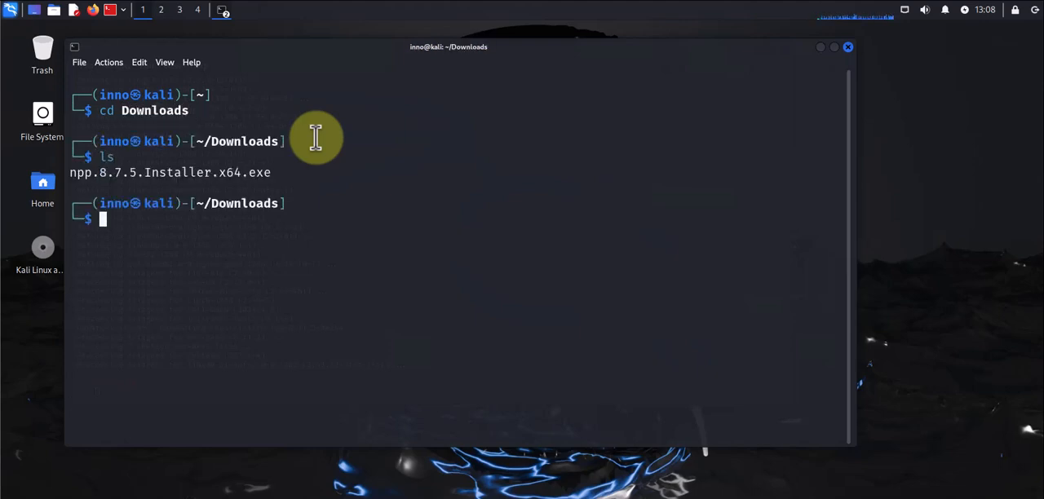
mouse_move(255, 251)
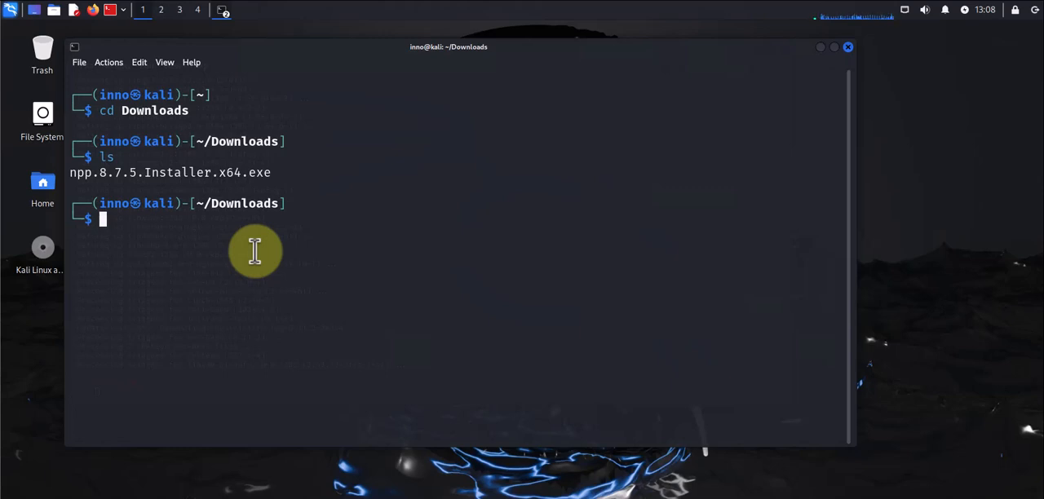
type("sudo apt install atom")
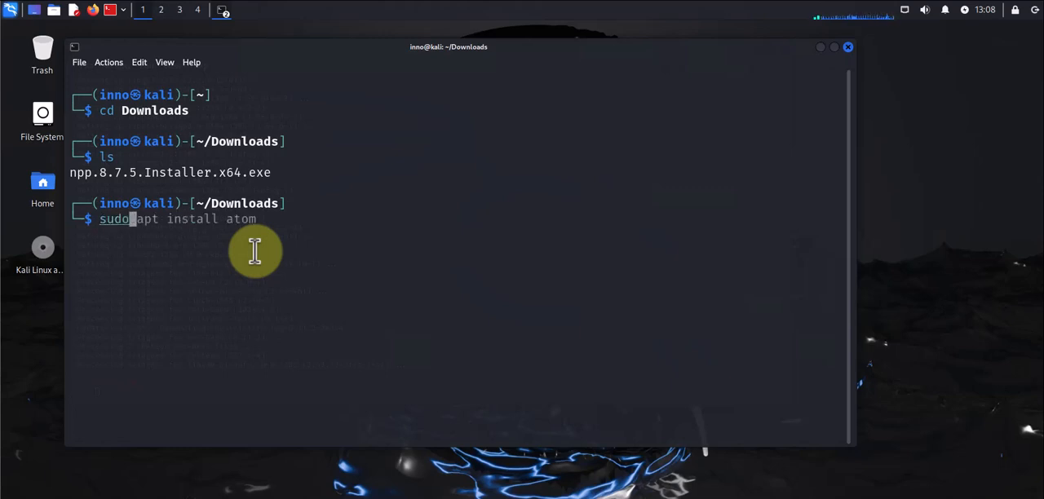
type("update")
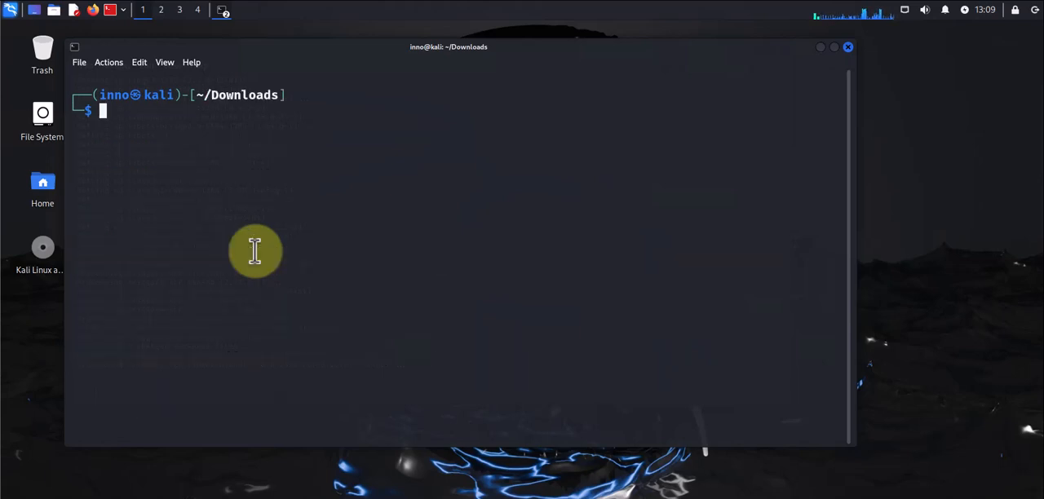
- Verify Wine at /usr/bin/wine and run 'wine npp.8.7.5.Installer.x64.exe' from Downloads
type("ls")
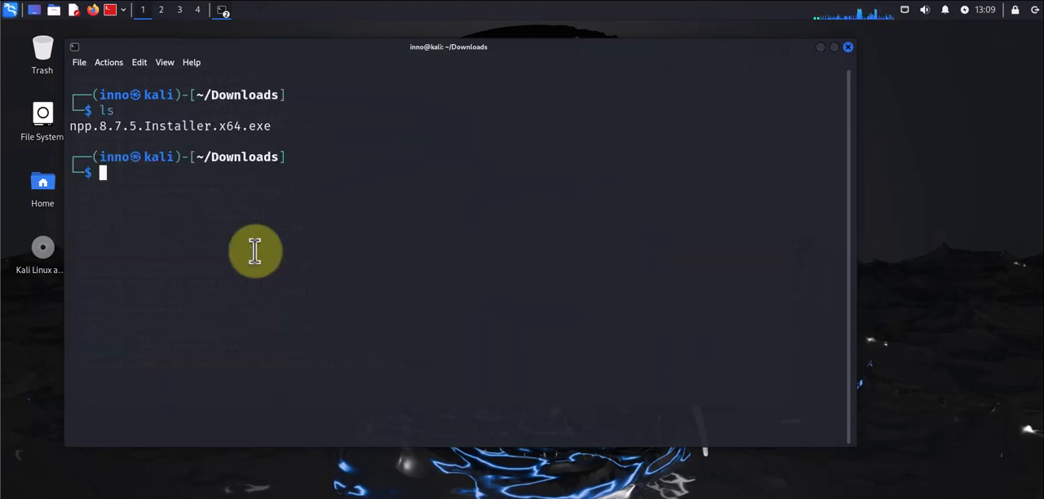
type("wine npp.8.7.5.Installer.x64")
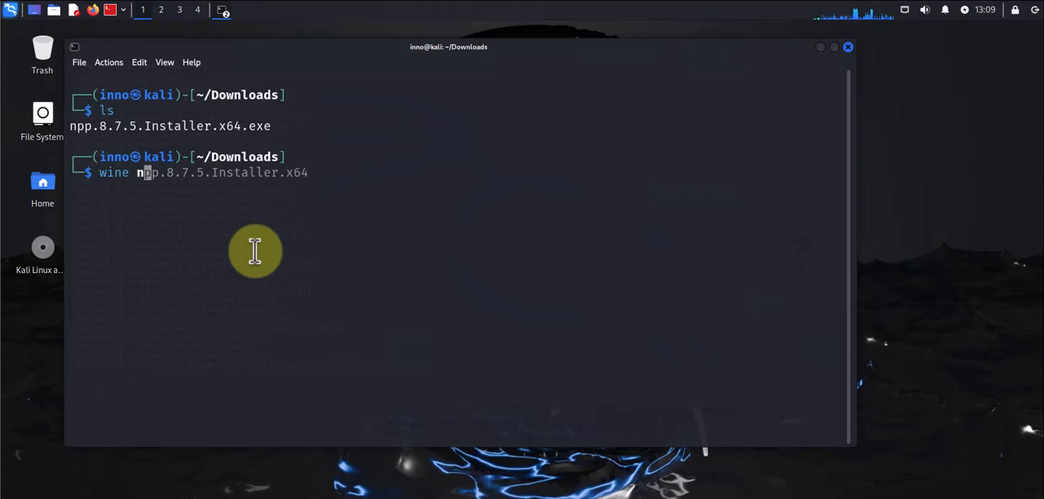
type(".exe")
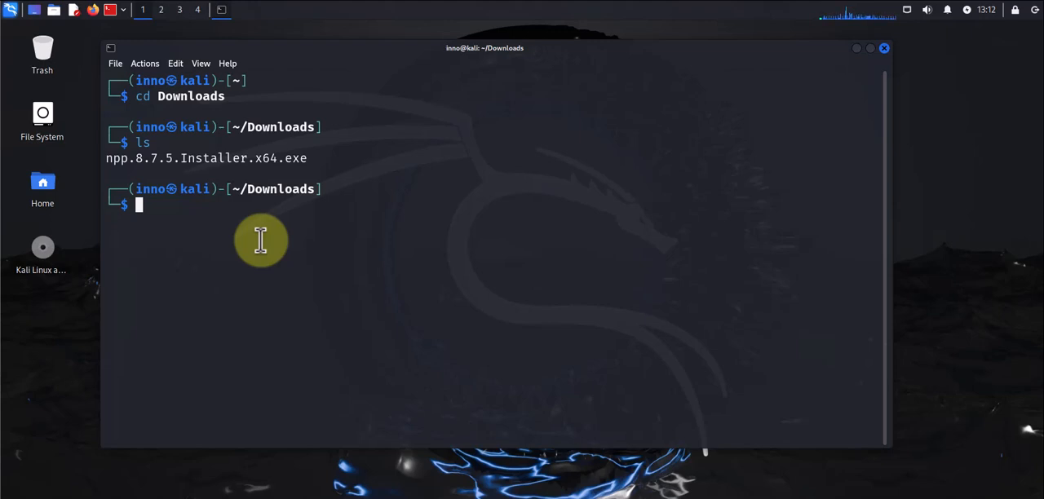
mouse_move(244, 228)
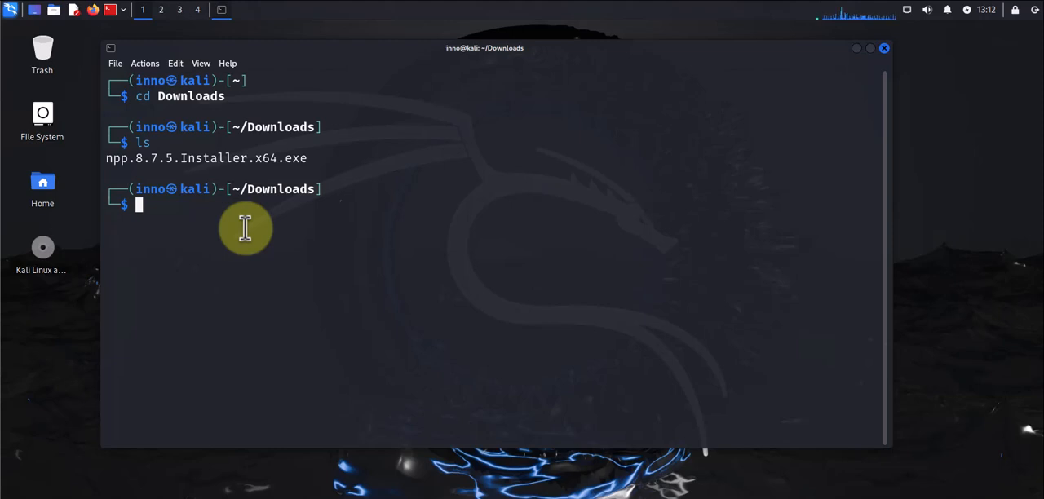
type("which wine")
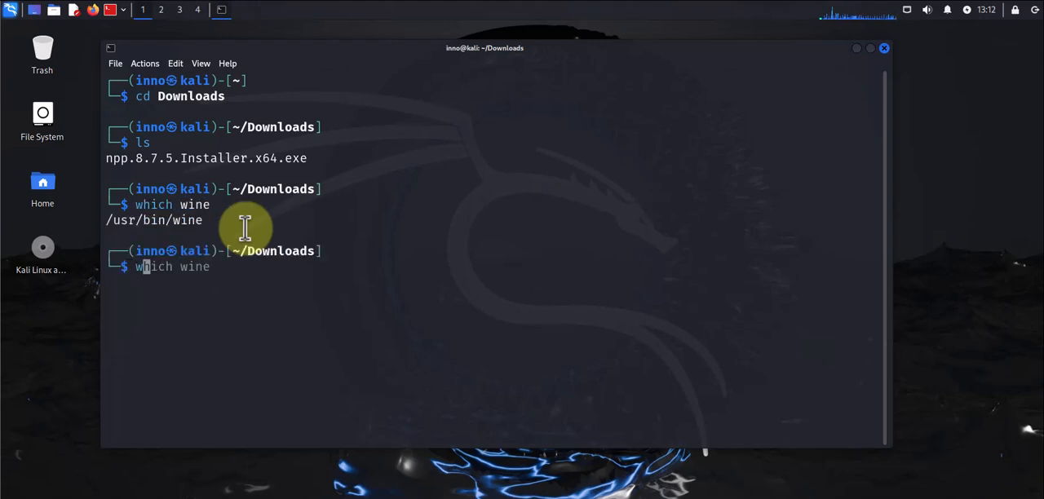
type("wine npp.8.7.5.Installer.x64.exe")
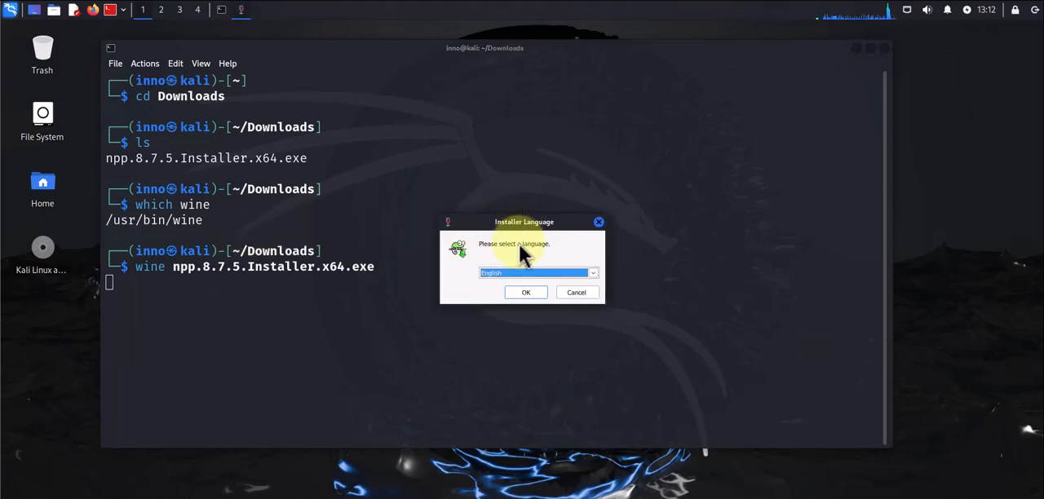
mouse_move(538, 243)
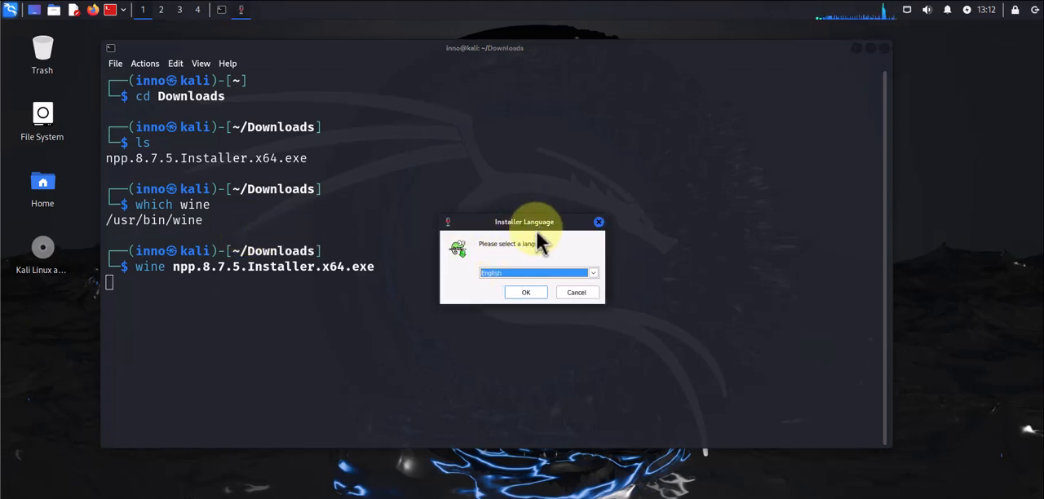
mouse_move(41, 294)
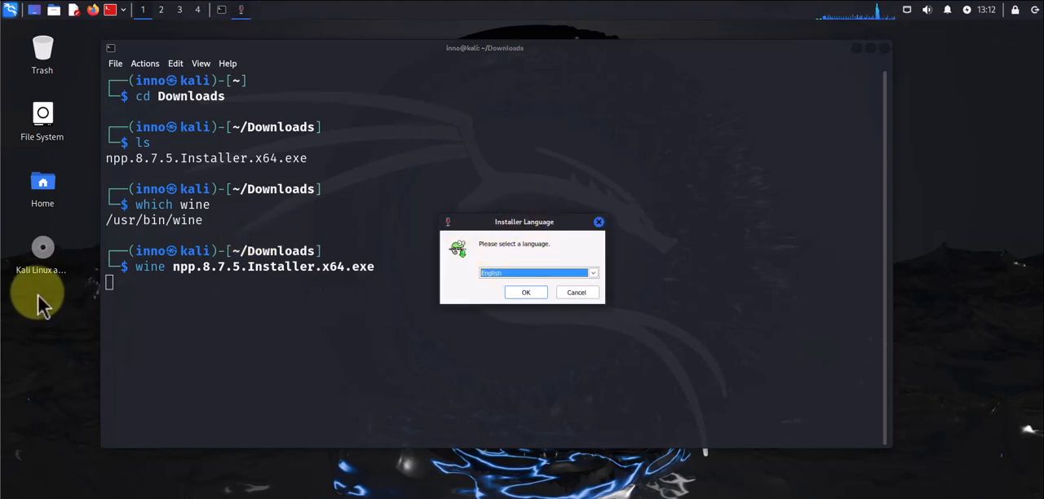
mouse_move(465, 241)
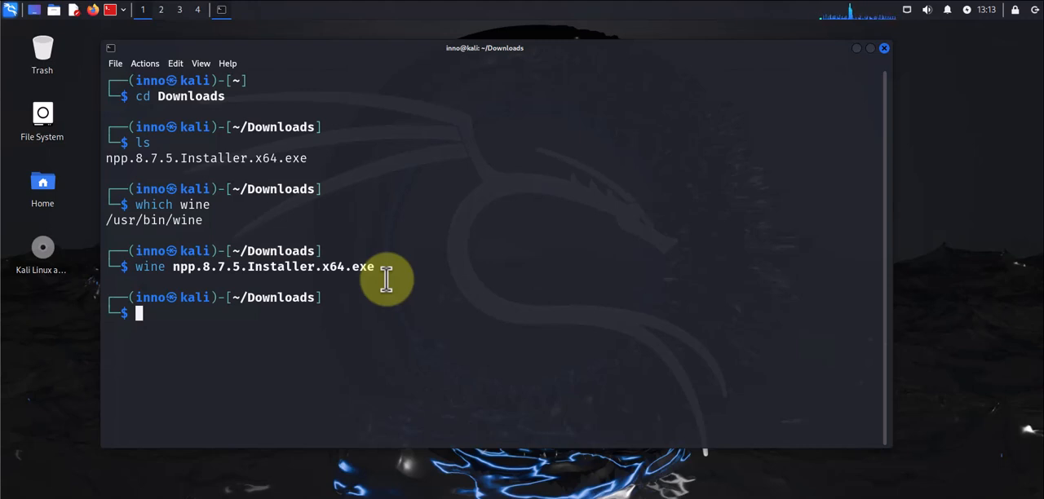
mouse_move(196, 323)
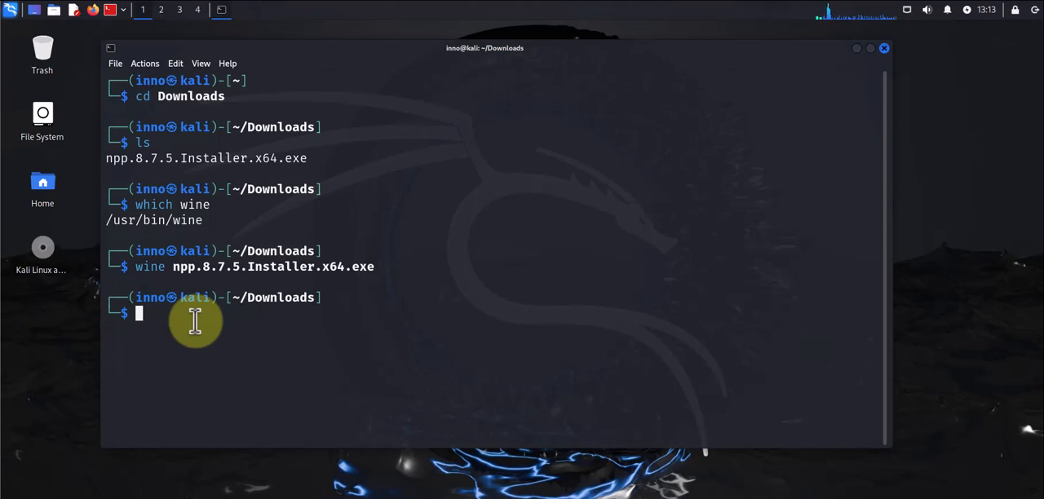
- Compose the dpkg i386 / apt-get install wine32:i386 command, then abandon it unrun
type("sudo apt install wine")
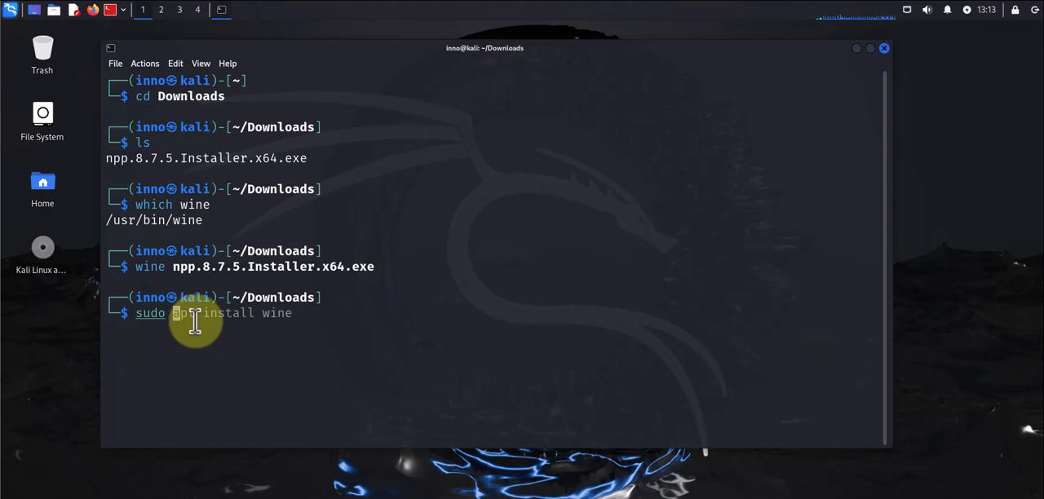
type("sudo dpkg --add-architecture i386 && apt-get update && apt-get install wine32:i386")
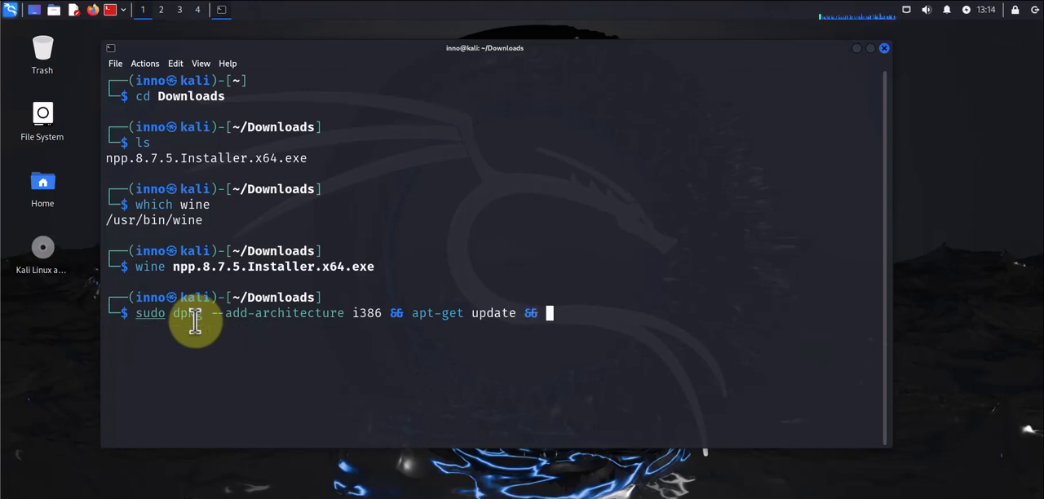
type("apt-get install wine32:i386")
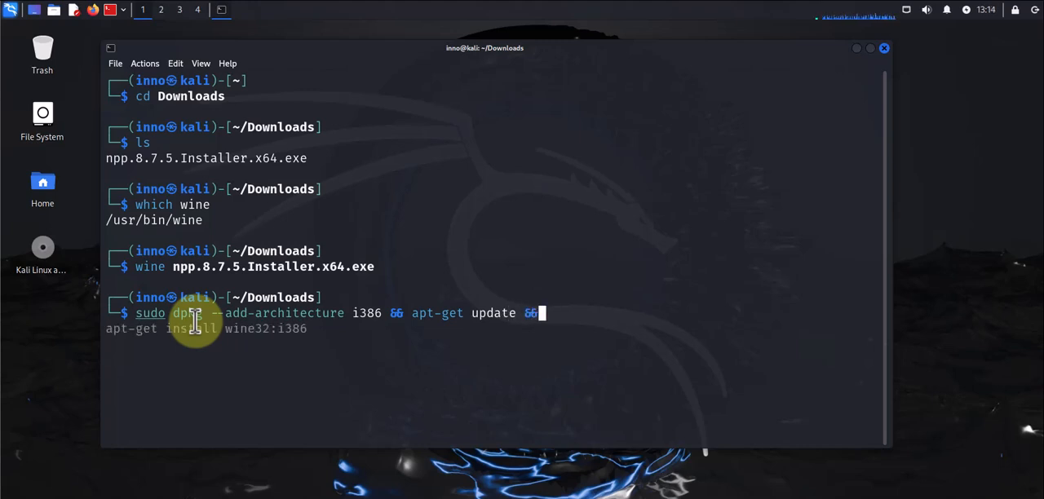
type("apt-")
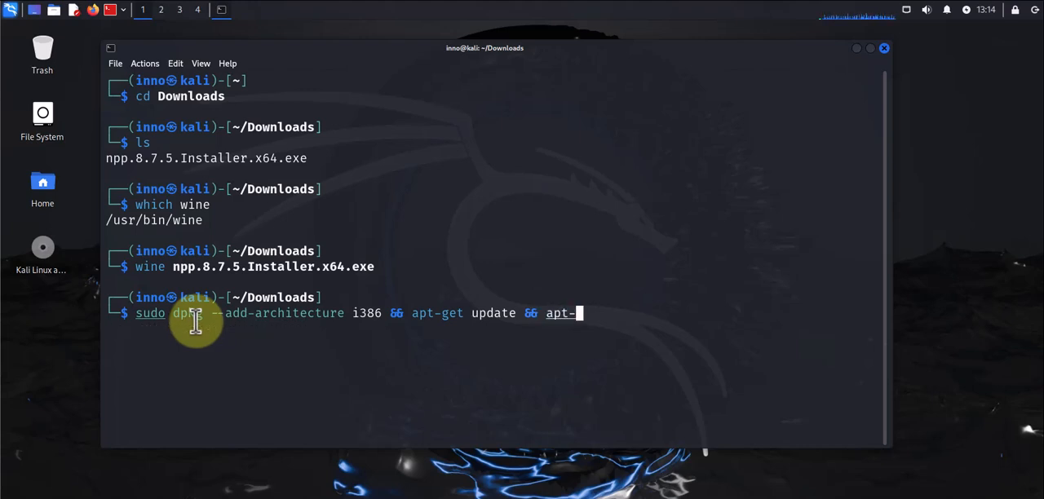
type("get")
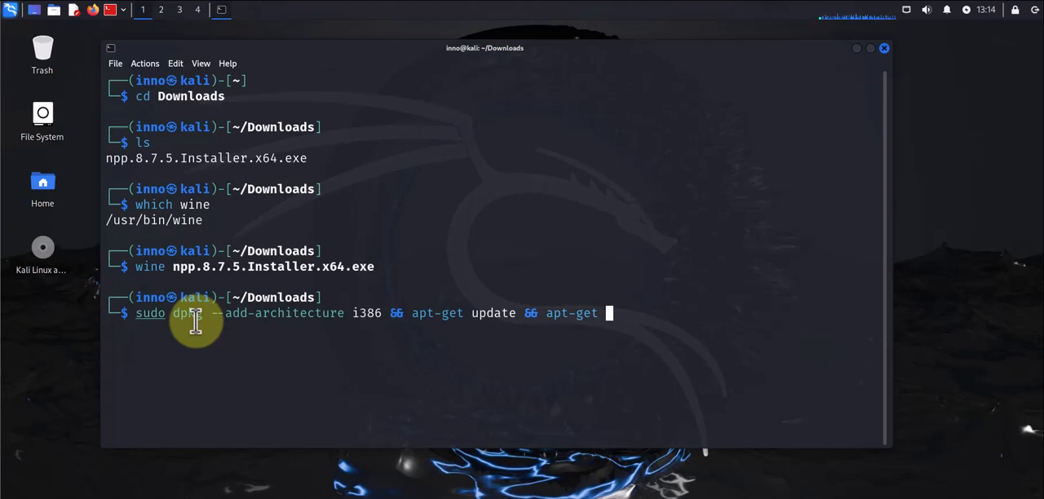
type("install win")
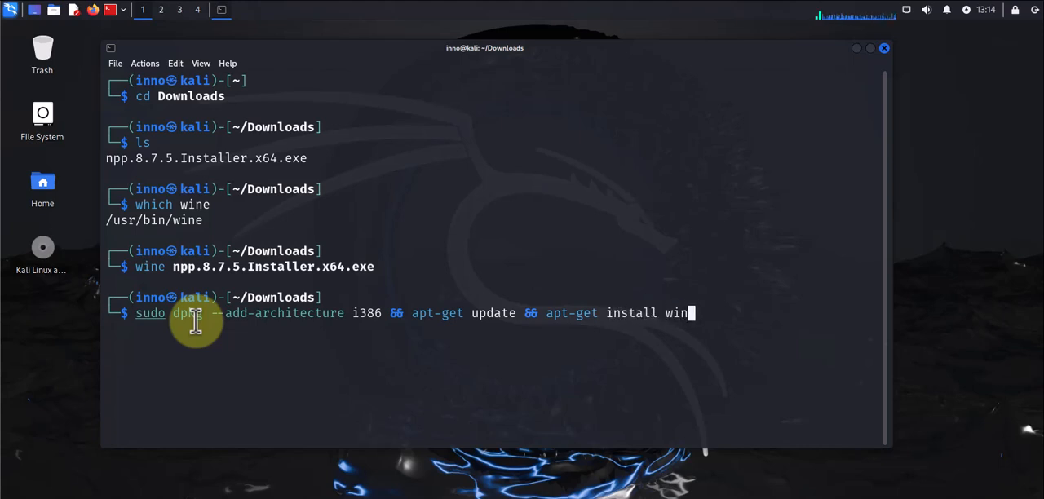
type("e")
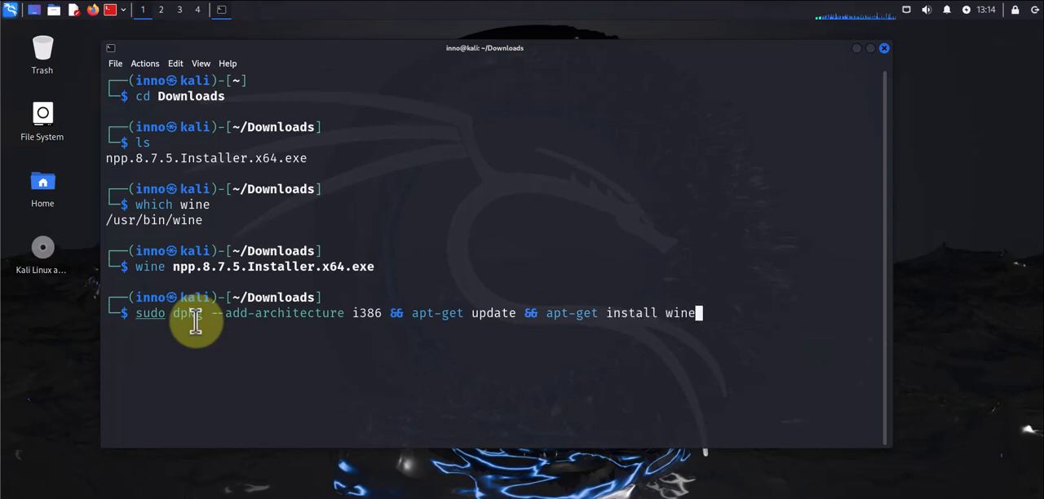
type("32")
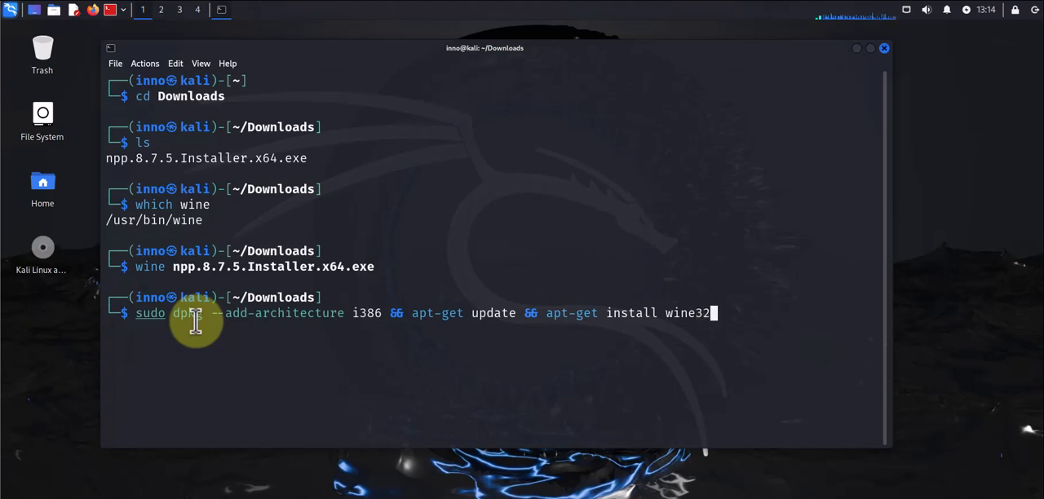
type(":")
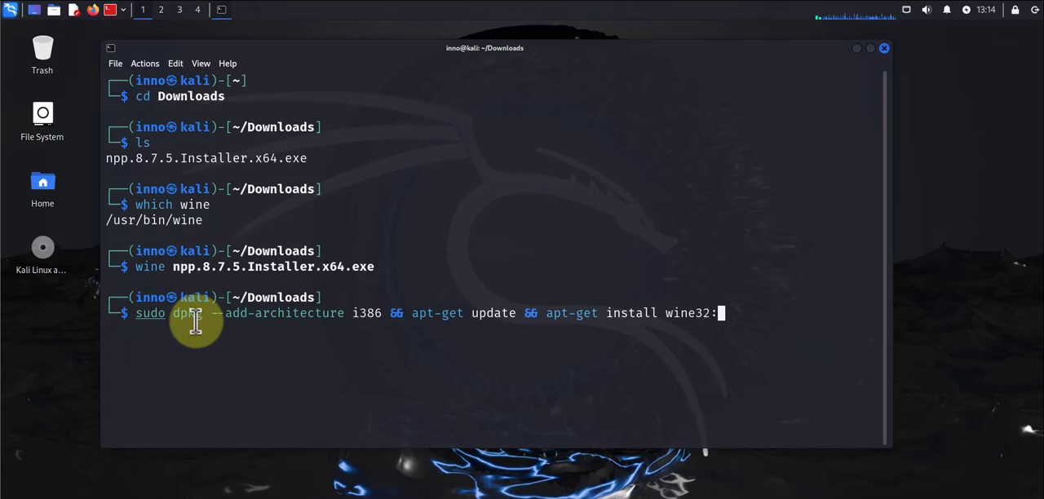
type("i386")
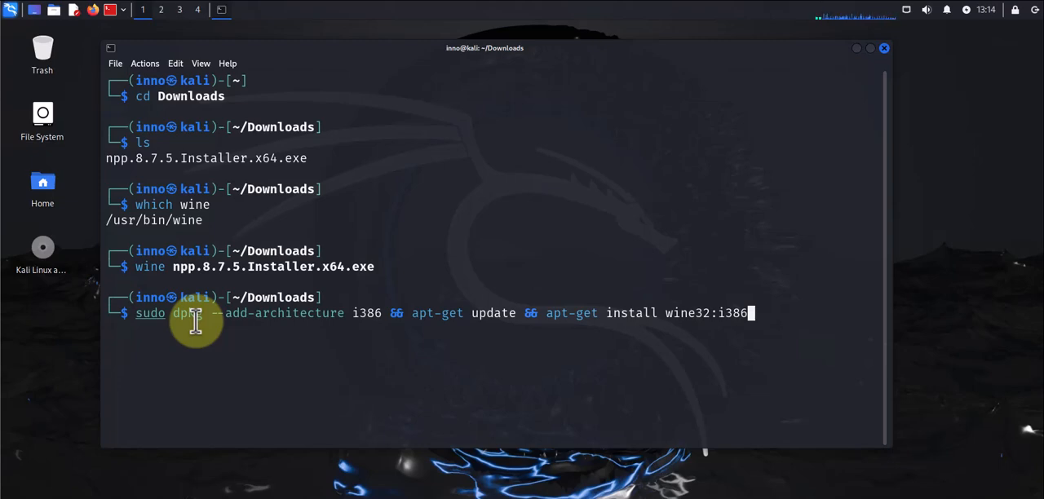
key("BackSpace")
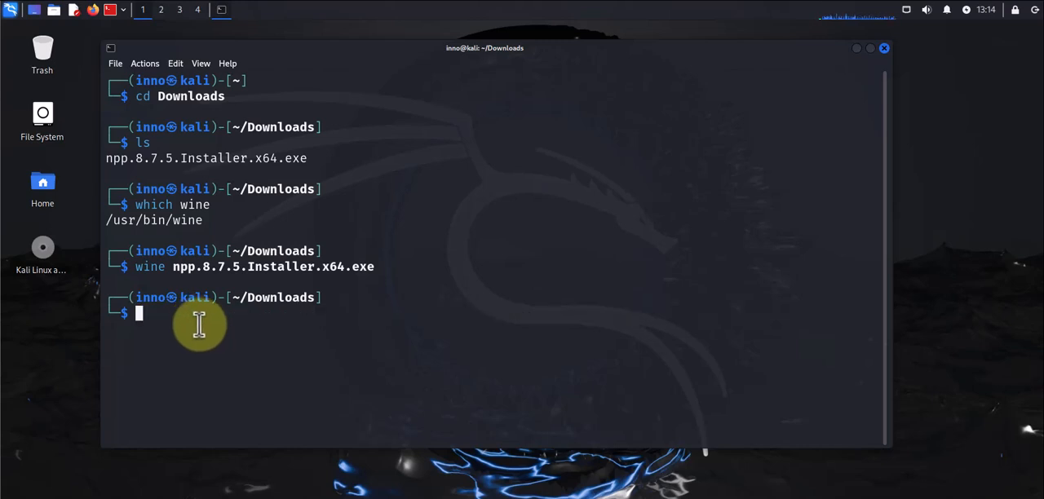
mouse_move(202, 326)
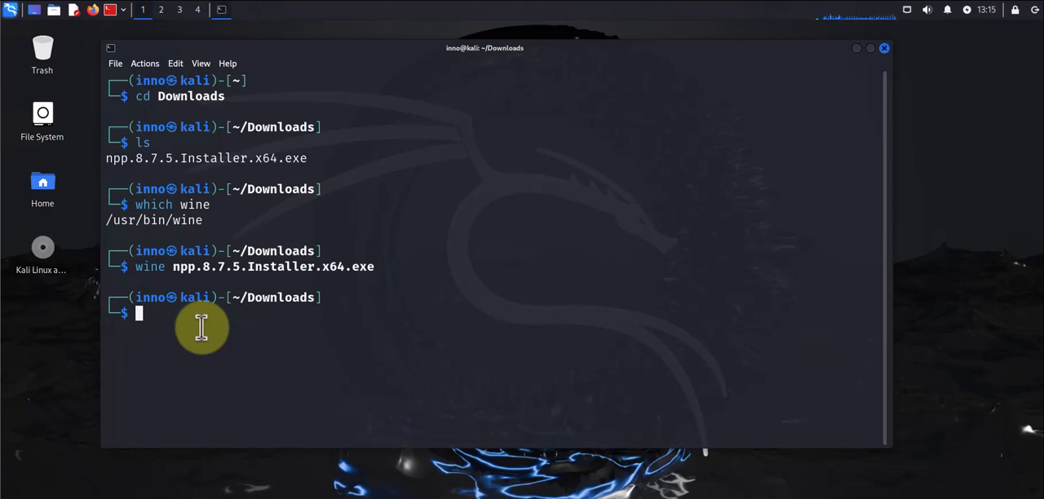
- Remove the duplicate 'npp.8.7.5.Installer.x64(1).exe' and delete the .wine folder with rm -rf
type("cd Downloads")
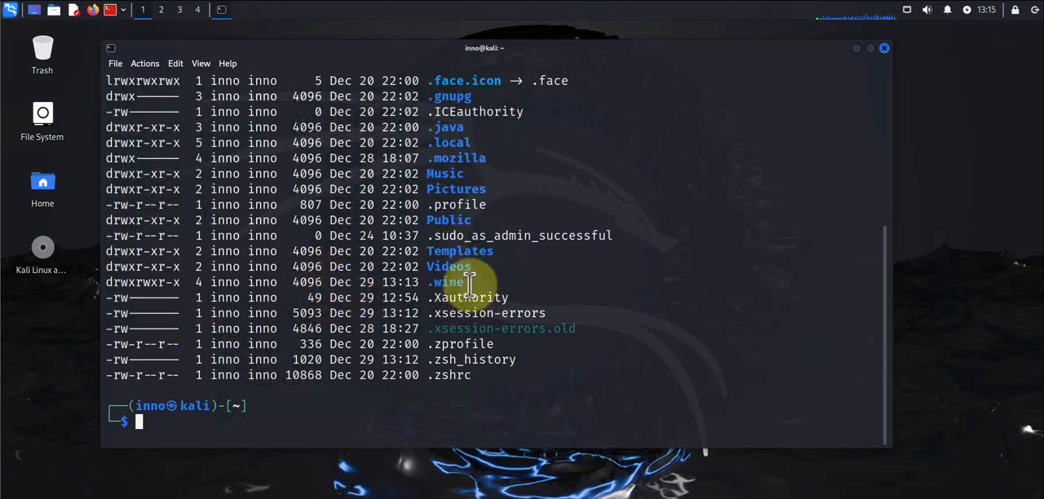
double_click(447, 282)
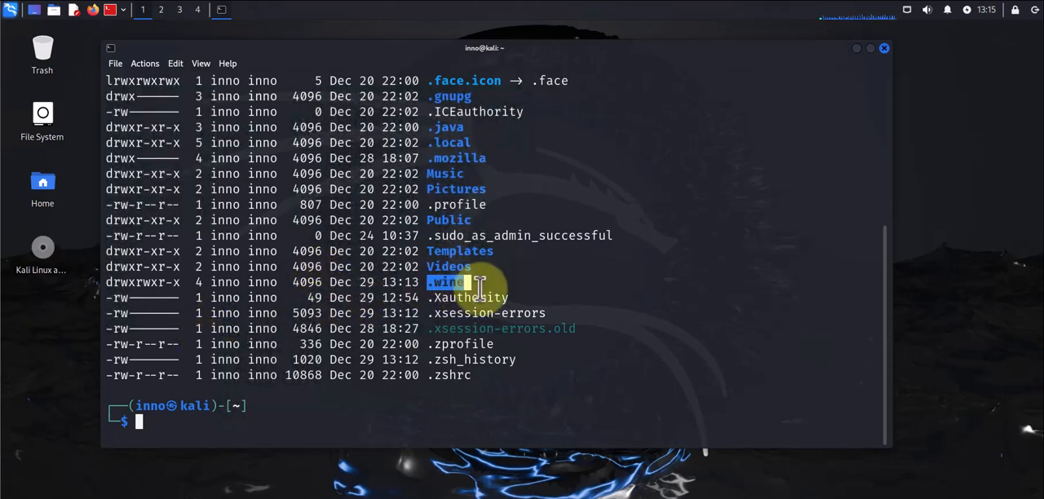
mouse_move(355, 411)
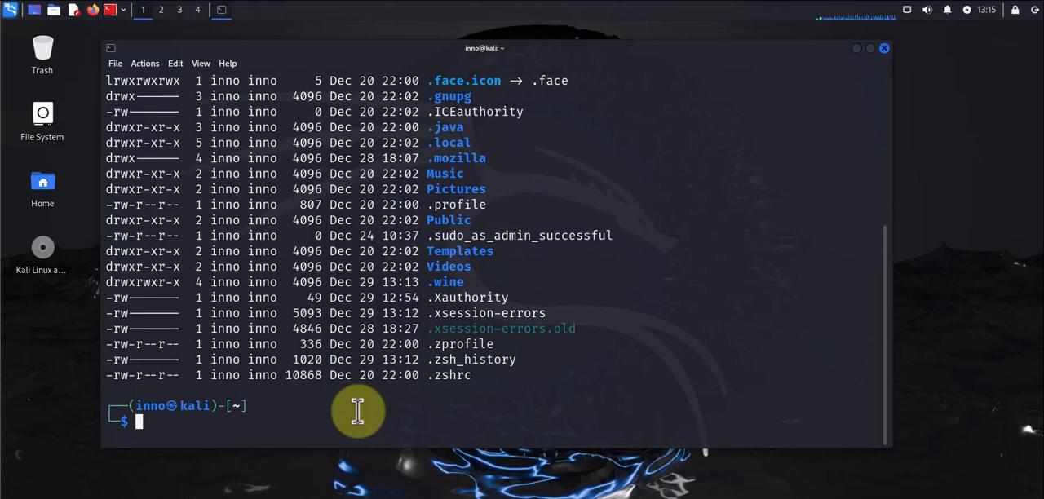
type("rm 'npp.8.7.5.Installer.x64(1).exe'")
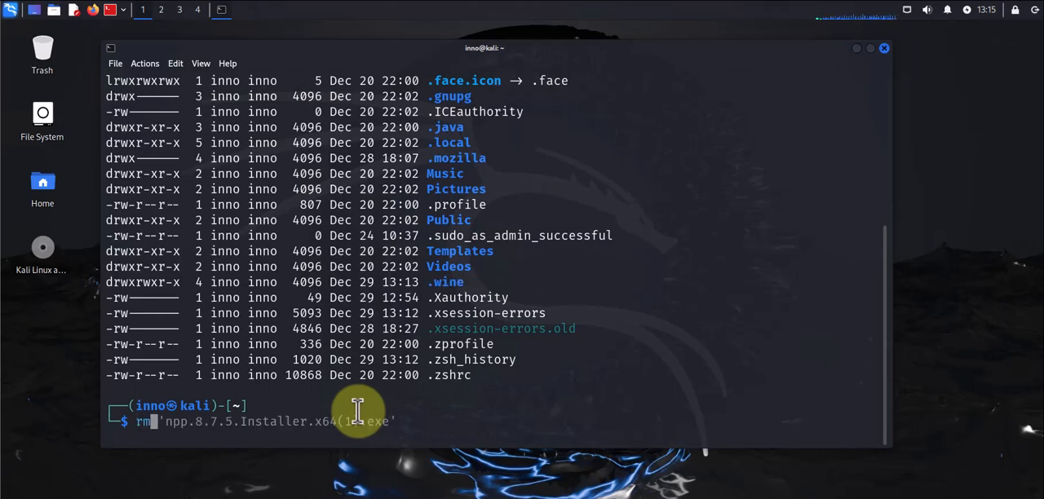
type("rm -rf .wine")
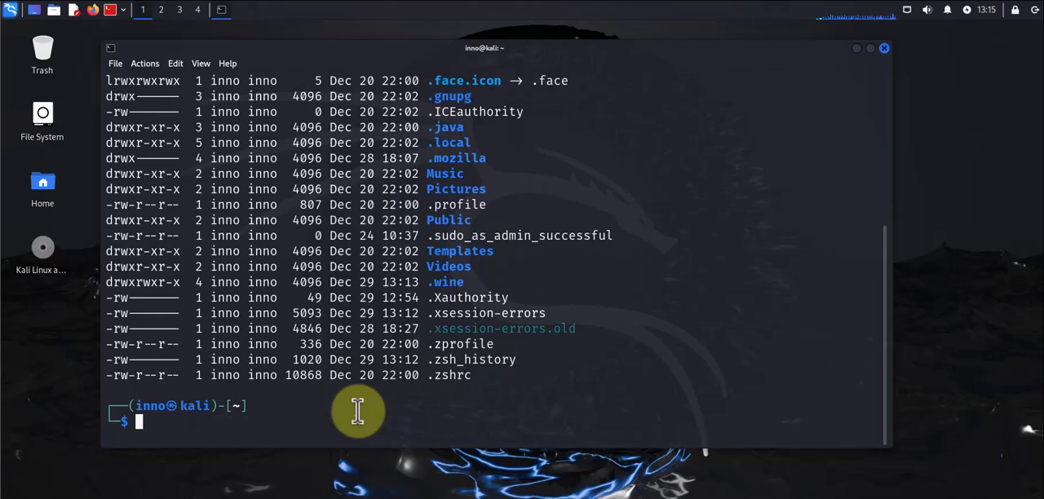
- Recall the wine installer command, return to the home directory and clear the screen
type("wine npp.8.7.5.Installer.x64.exe")
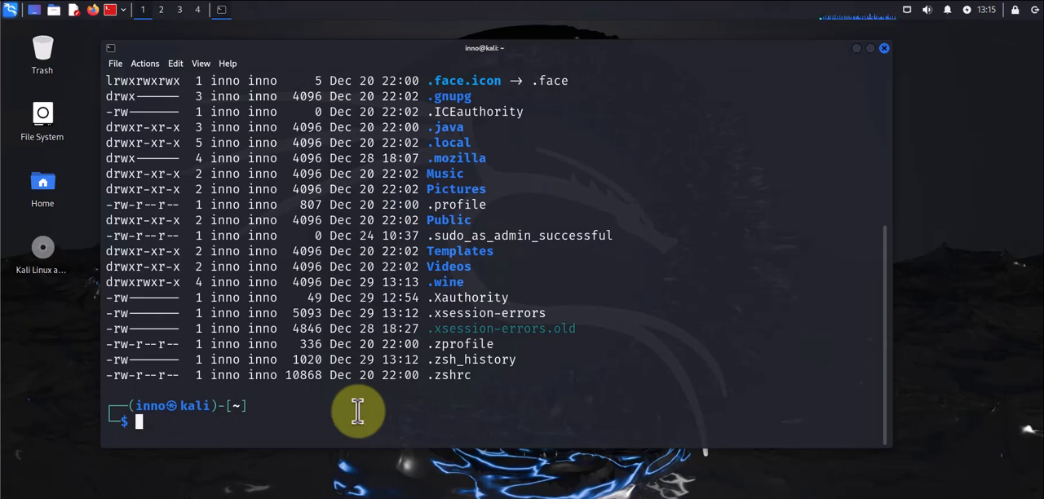
type("cd")
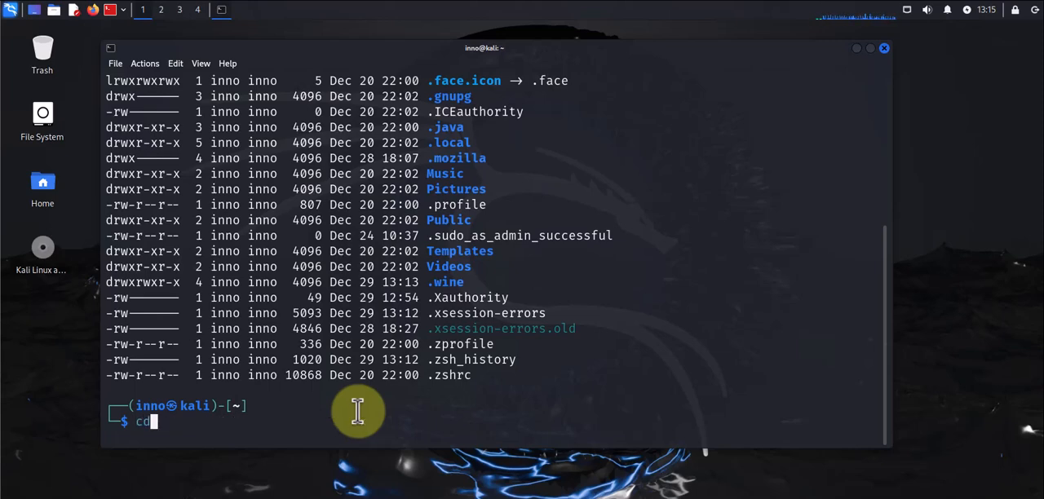
key("Return")
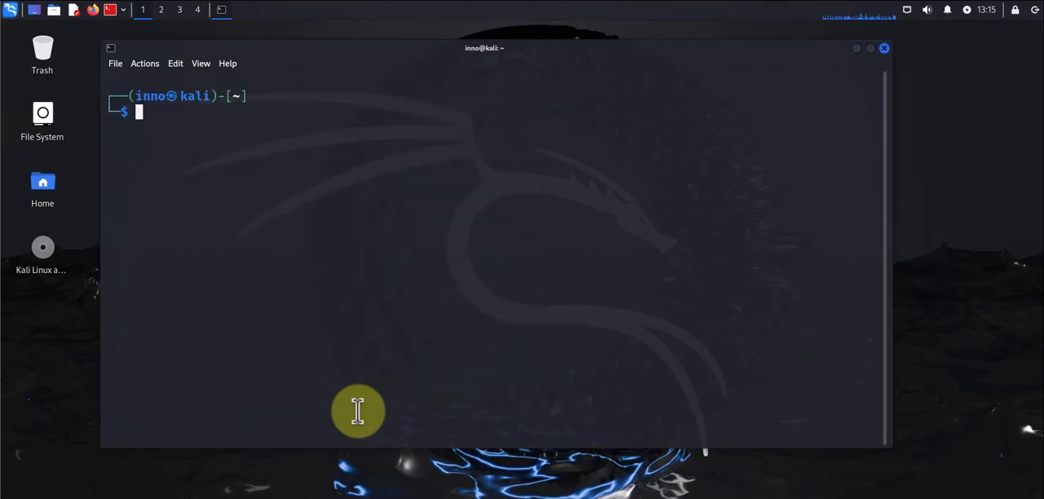
- From ~/Downloads run the Notepad++ installer under Wine to get its language prompt
type("cd Downloads")
type("wine npp.8.7.5.Installer.x64.exe")
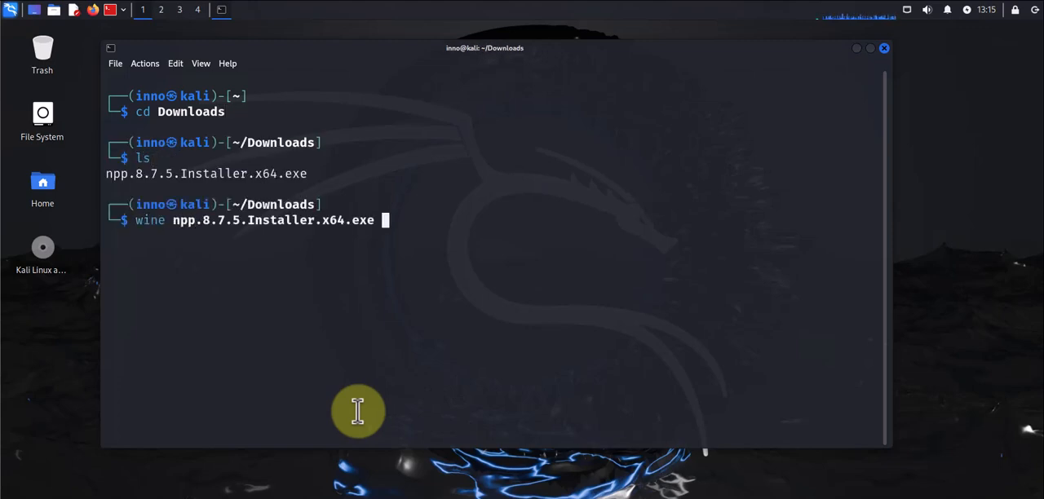
key("Return")
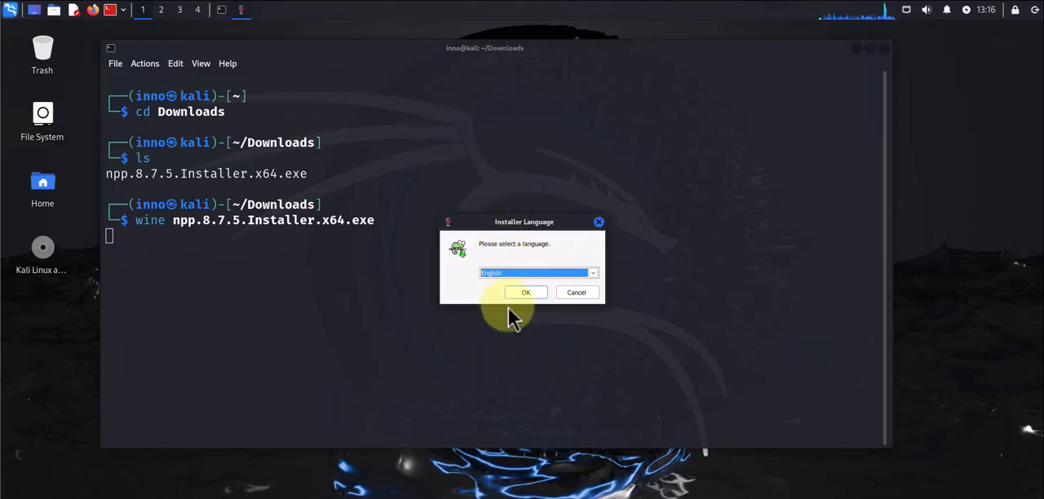
- Install Notepad++ v8.7.5 in English with default folder and components, then finish and launch it
left_click(525, 292)
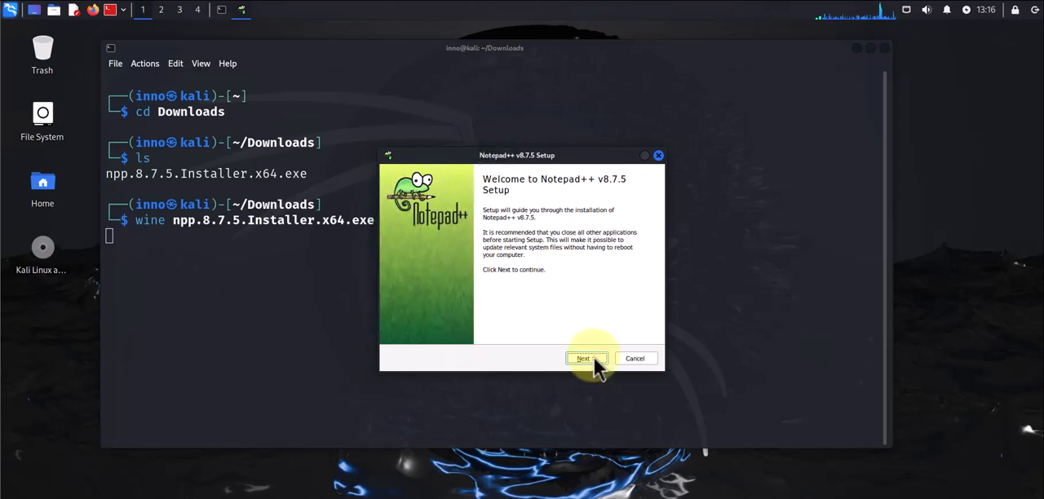
left_click(584, 359)
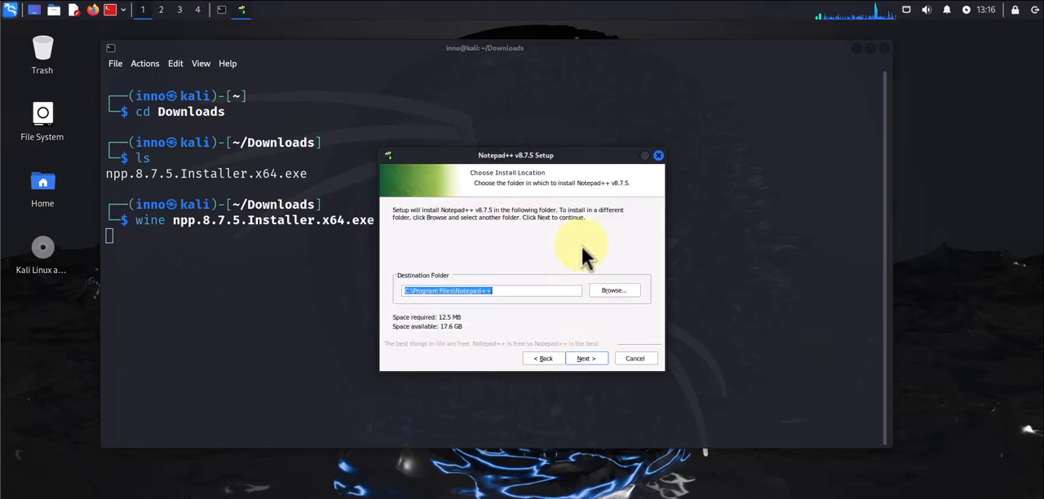
left_click(585, 359)
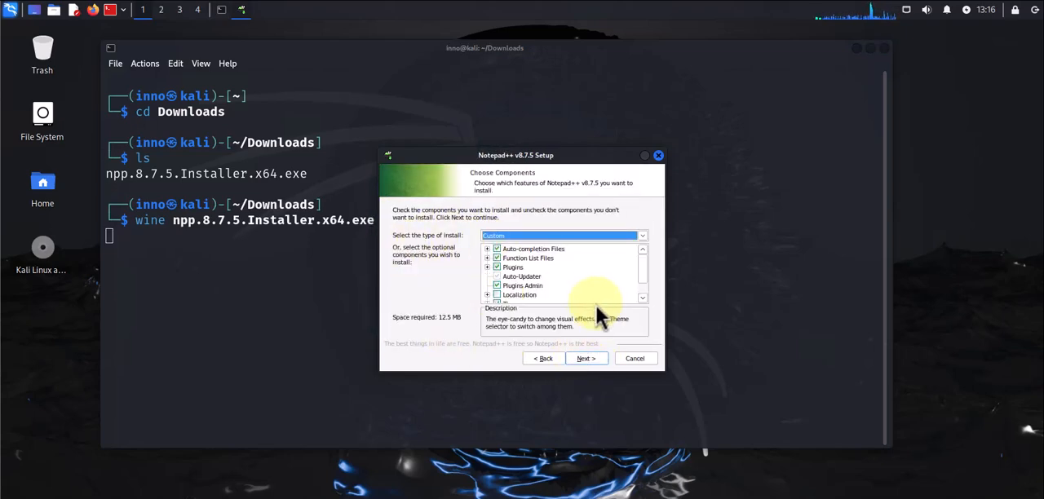
left_click(585, 359)
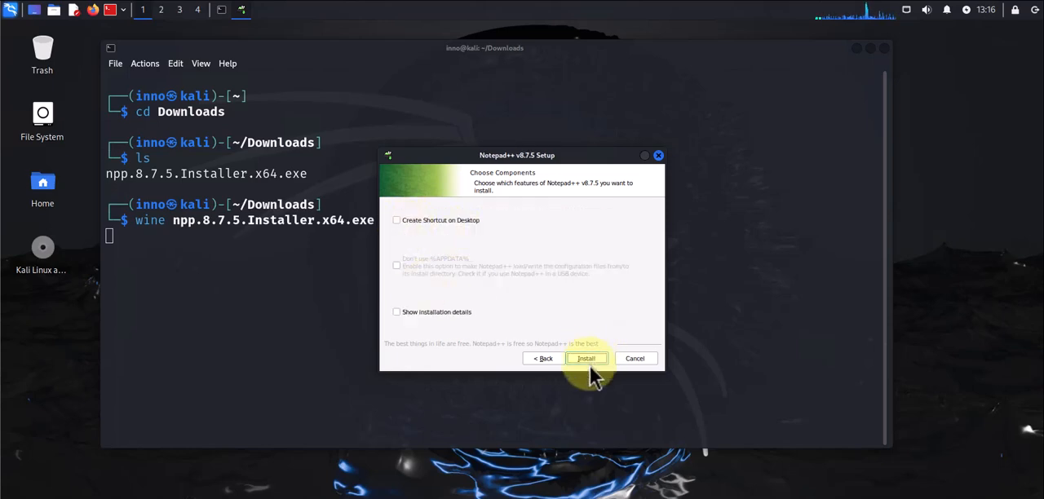
left_click(587, 359)
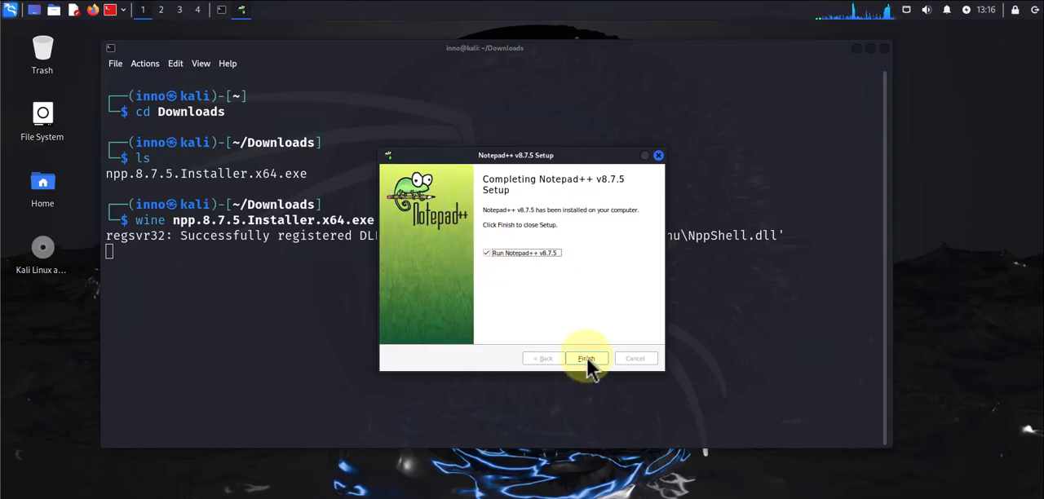
left_click(585, 359)
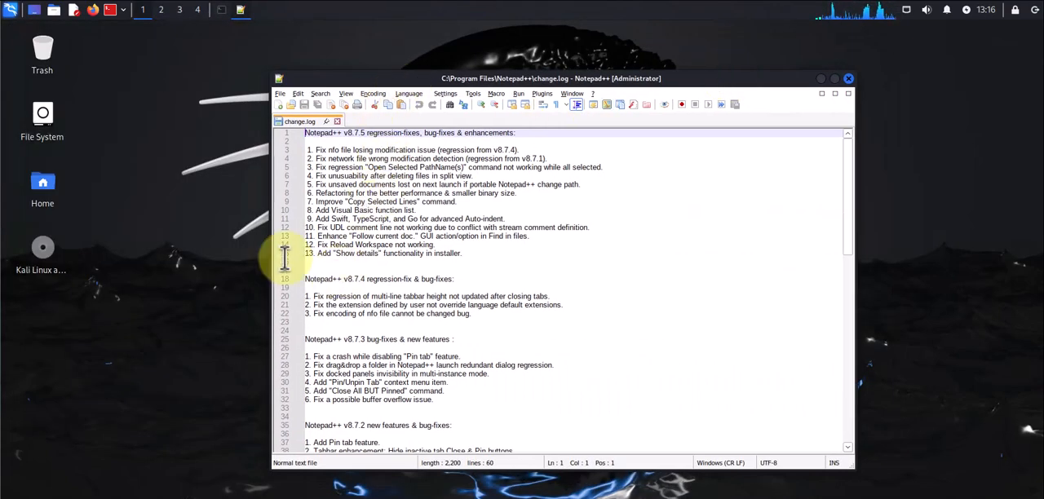
mouse_move(287, 123)
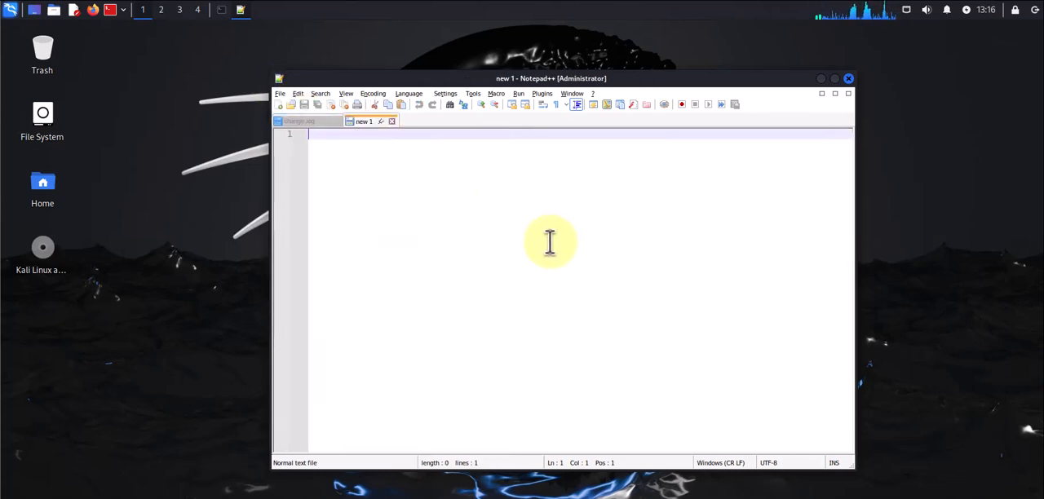
- Write TEST in a new Notepad++ document and close the editor
type("TEST")
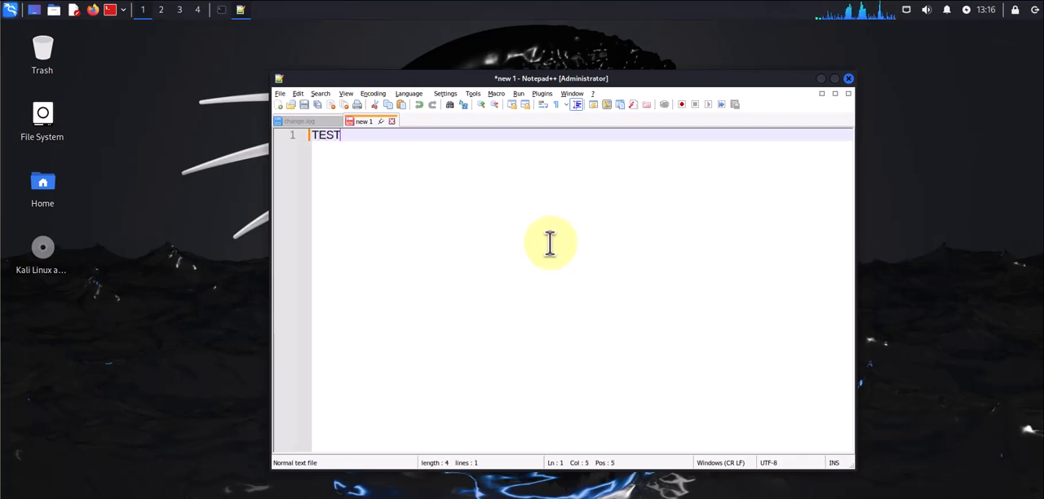
mouse_move(708, 85)
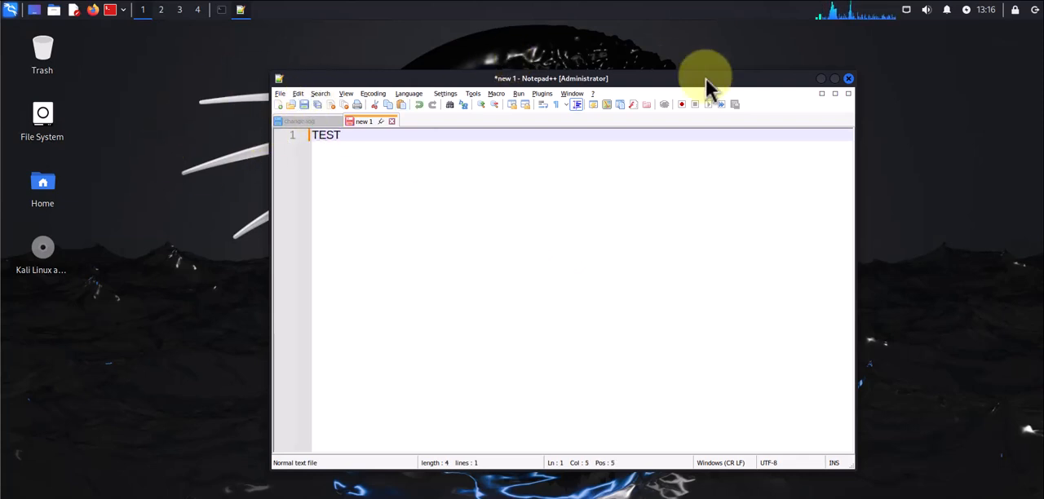
left_click(848, 78)
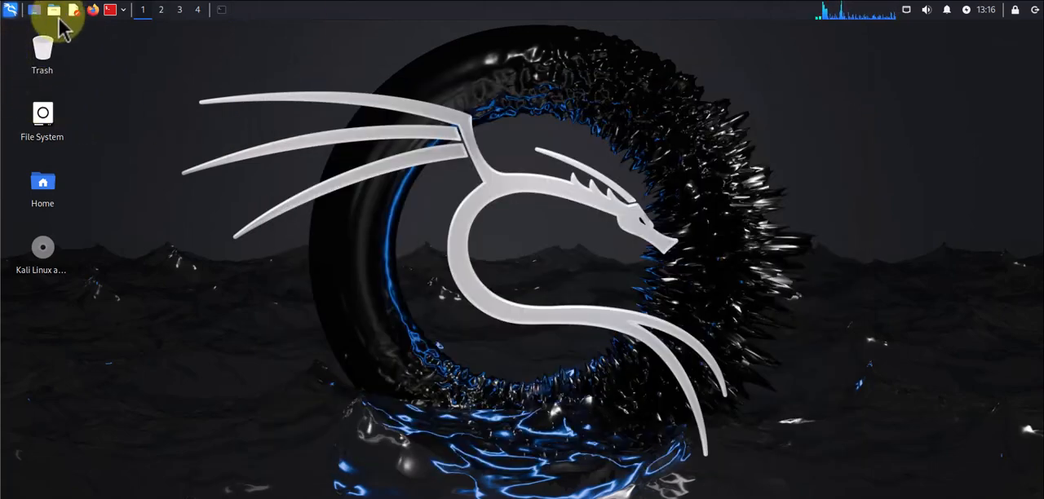
- Search 'note' in the Whisker Menu and show the Notepad++ entry's options like Add to Desktop
left_click(11, 9)
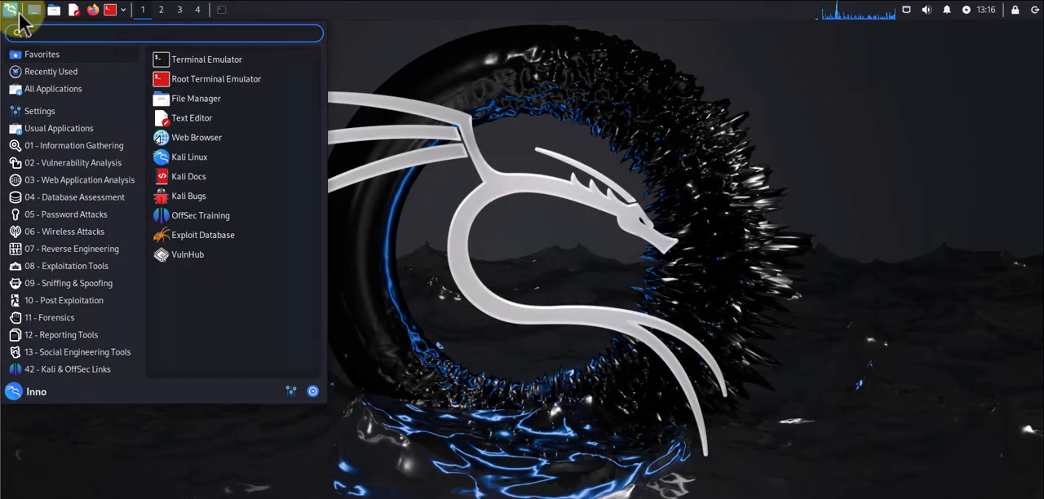
type("note")
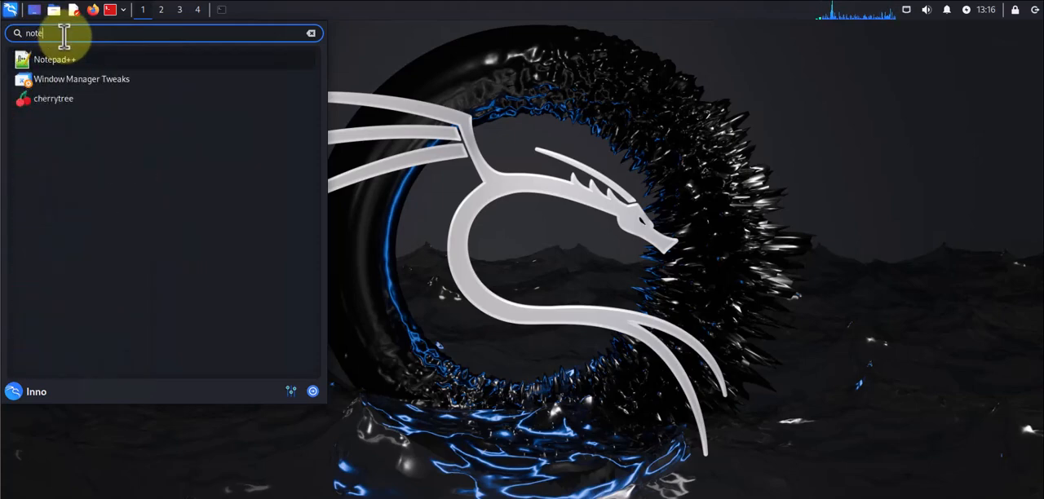
right_click(55, 58)
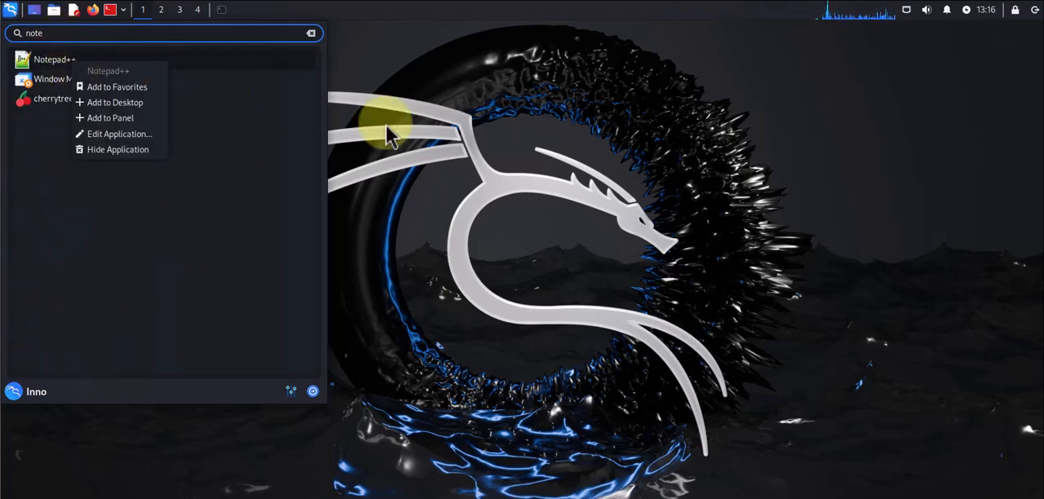